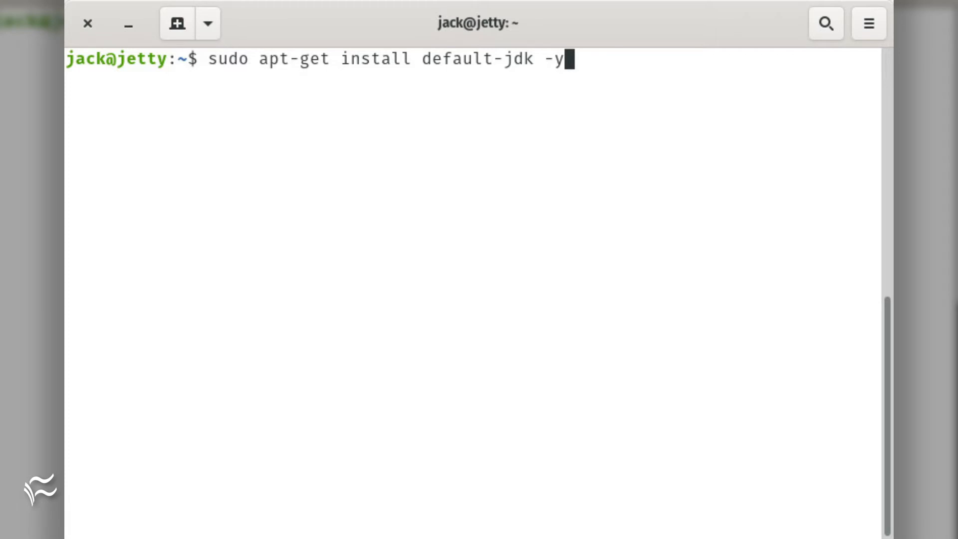
- Enter 'sudo apt-get install jetty9 -y' at the prompt after installing the default JDK
{"action": "type", "text": "jetty9"}
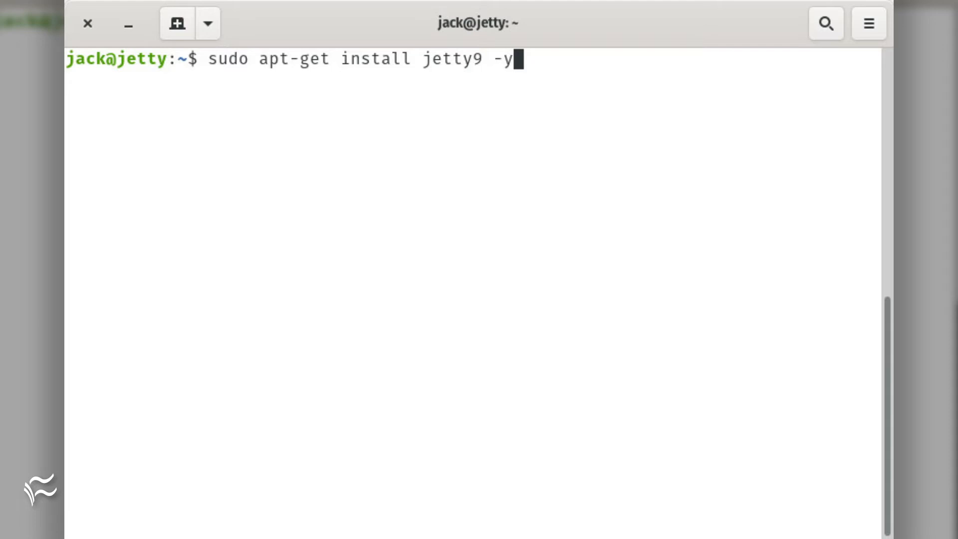
- Start and enable the jetty9 service, then enter 'sudo apt-get install nginx -y'
{"action": "type", "text": "sudo systemctl start jetty9"}
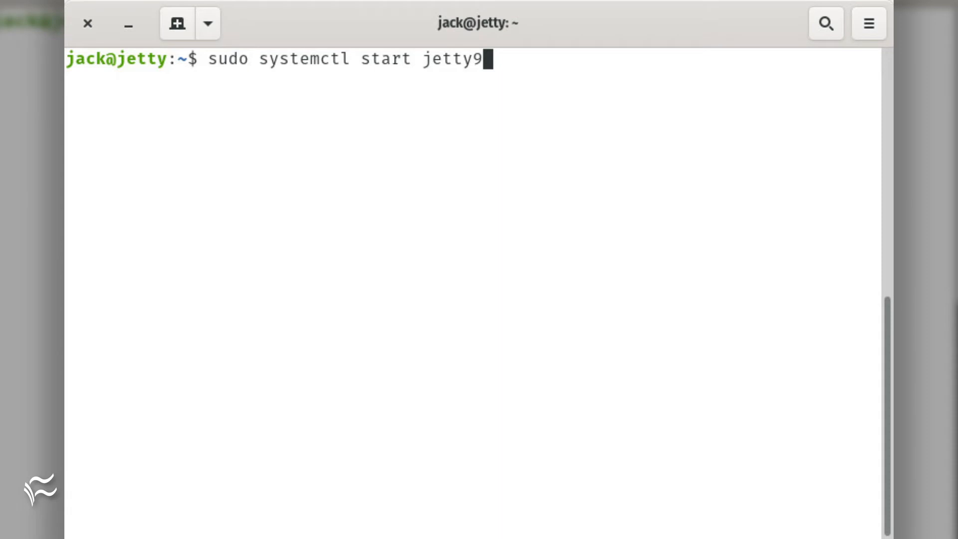
{"action": "type", "text": "enable"}
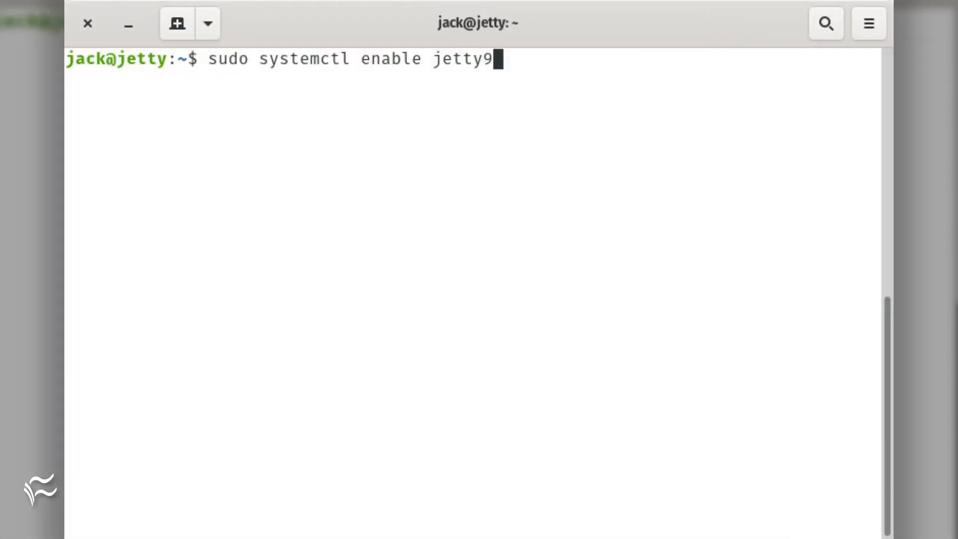
{"action": "type", "text": "sudo apt-get install nginx -y"}
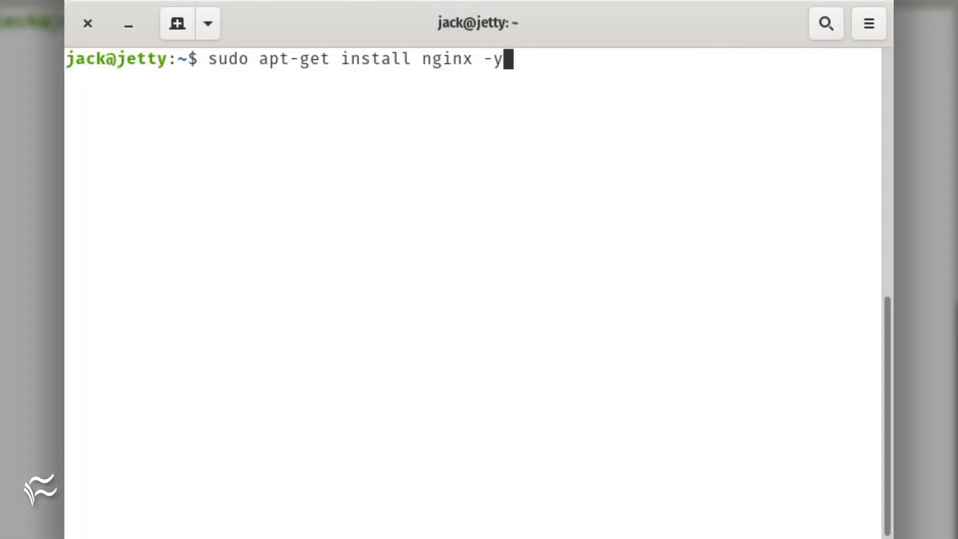
- Start and enable Nginx, then edit /etc/nginx/sites-available/jetty.conf in nano
{"action": "type", "text": "sudo systemctl start nginx"}
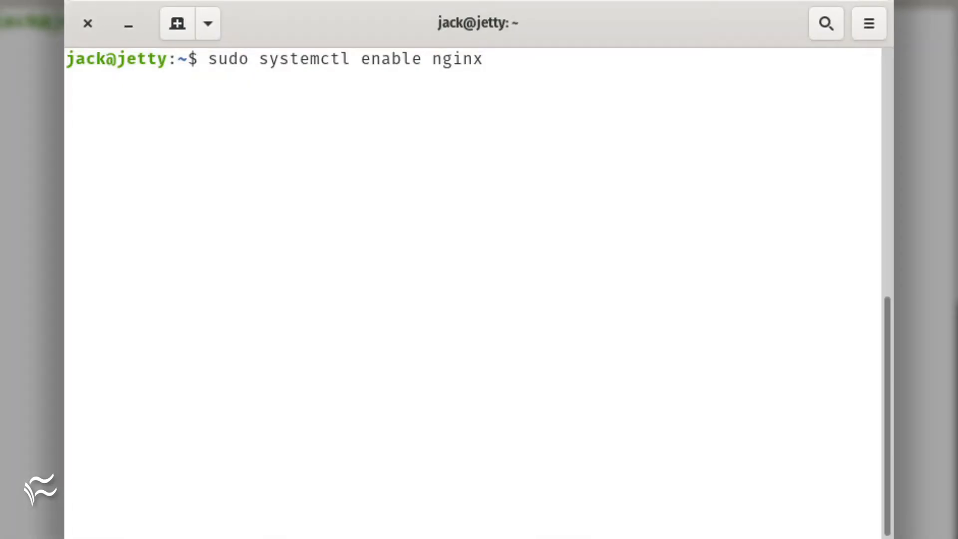
{"action": "type", "text": "sudo nano /etc/nginx/sites-available/jetty.conf"}
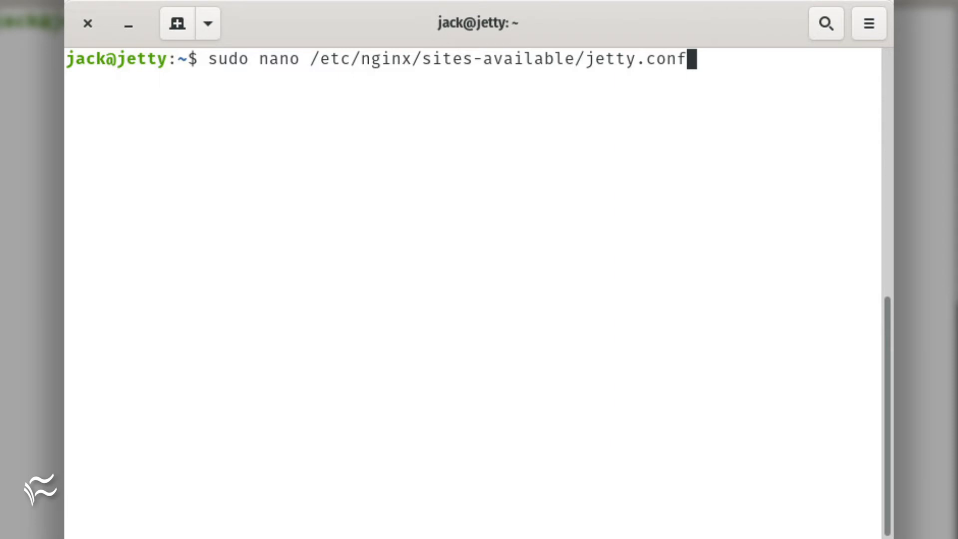
{"action": "key", "text": "Return"}
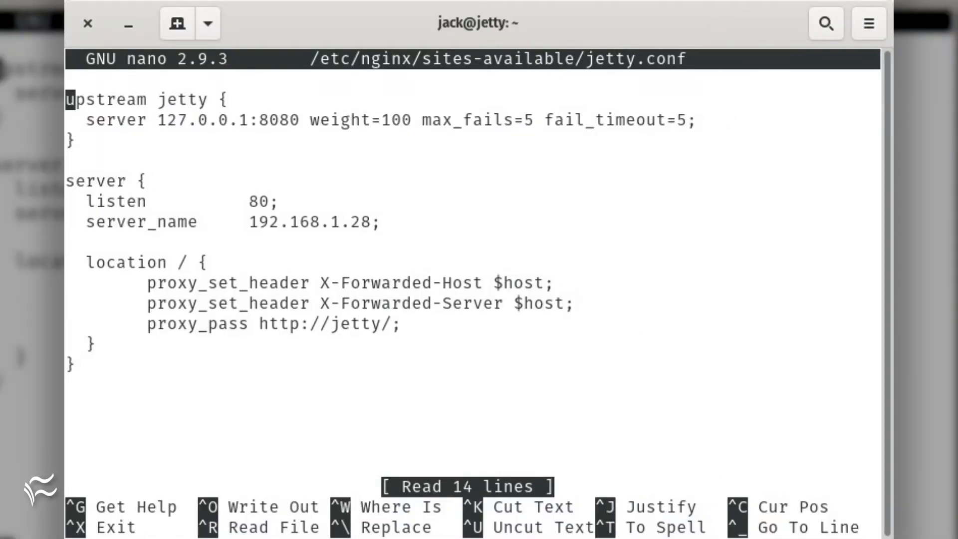